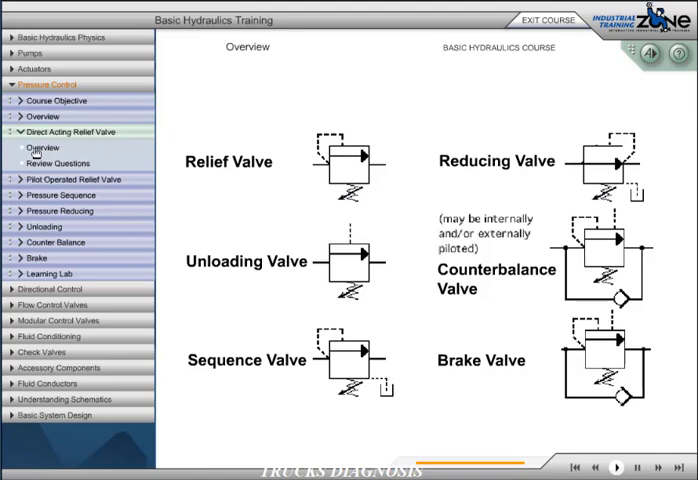
Advance from the valve symbols to the direct acting relief valve cutaway animation
click(42, 148)
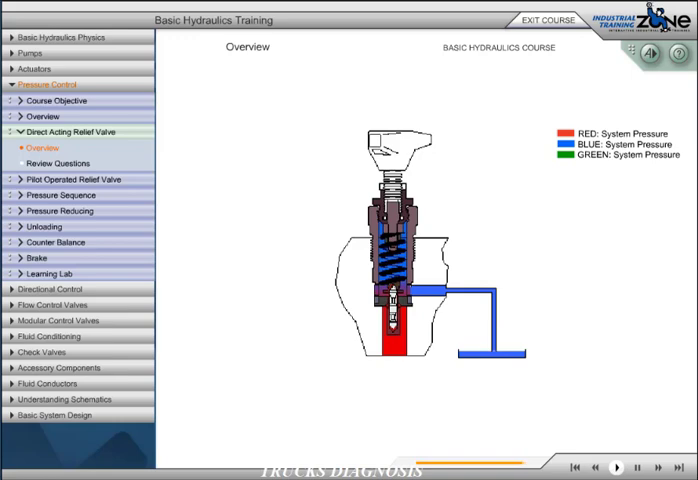
Expand Pilot Operated Relief Valve and show its Balanced Spool lesson cutaway
click(90, 180)
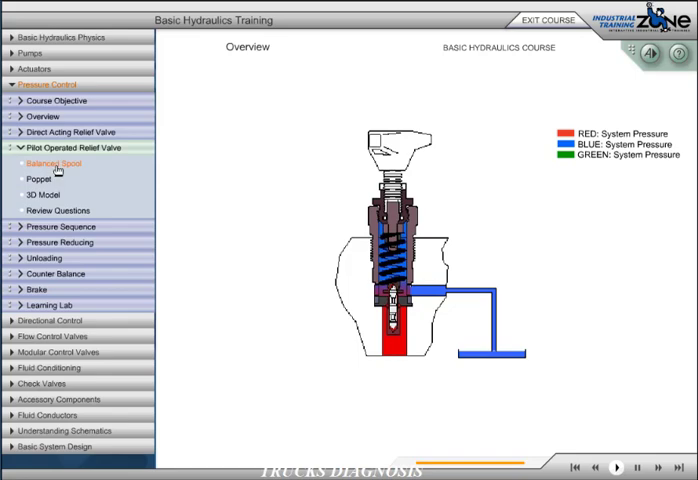
click(52, 164)
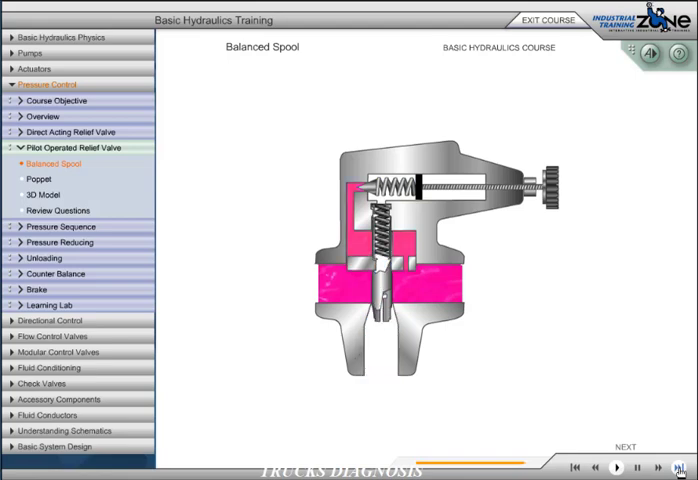
Show the Poppet lesson's colour-coded pilot-operated relief valve cutaway with pressure gauge
click(36, 180)
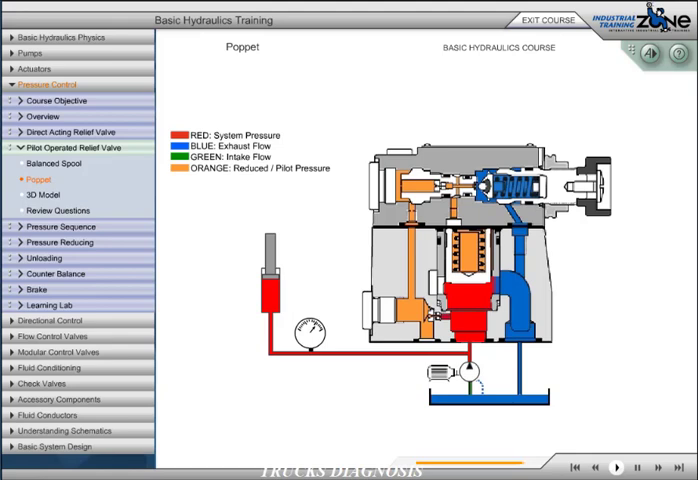
Explode the pilot operated relief valve 3D model into parts, then assemble it fully again
click(40, 194)
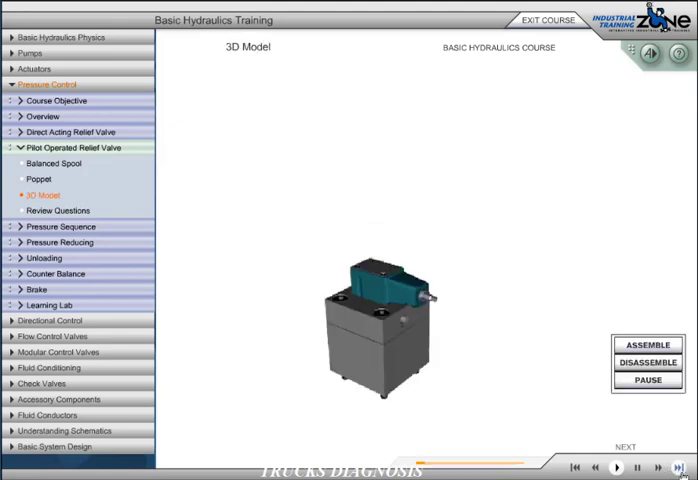
click(648, 364)
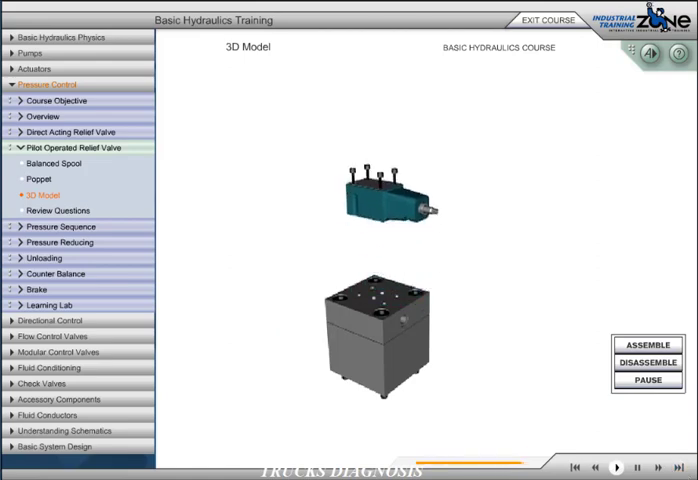
click(644, 364)
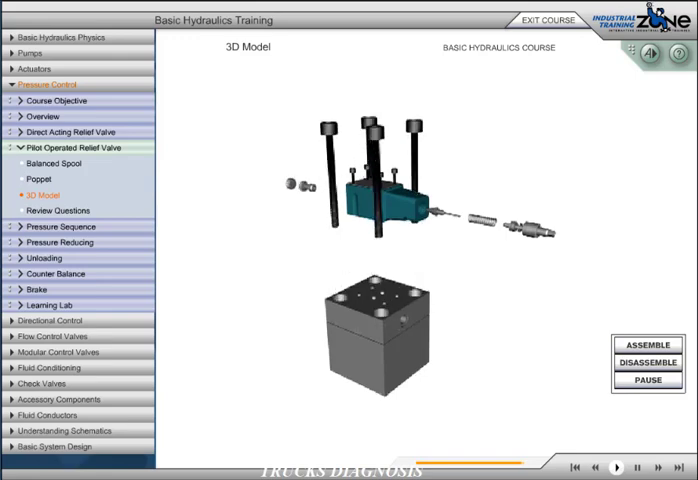
click(642, 364)
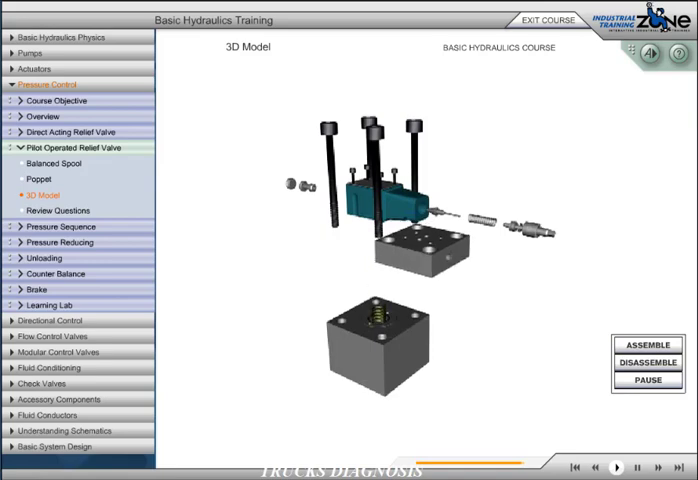
click(648, 344)
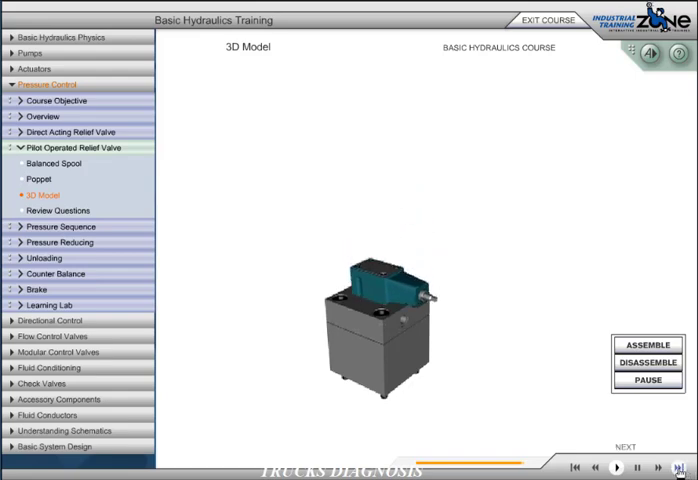
Advance through the lessons to the Pressure Reducing overview's two-cylinder circuit diagram
click(58, 210)
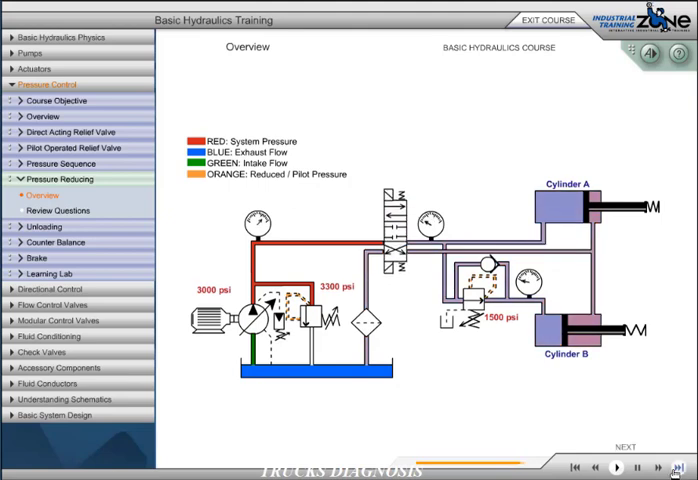
View the Unloading overview circuit, then show the Unloading Review Questions page
click(44, 196)
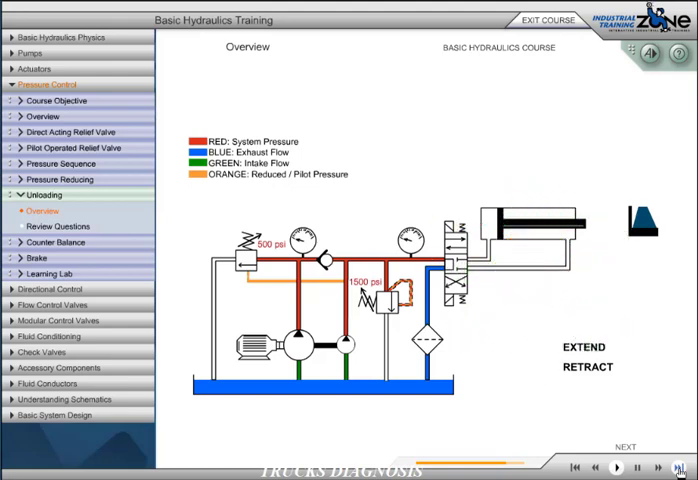
click(58, 226)
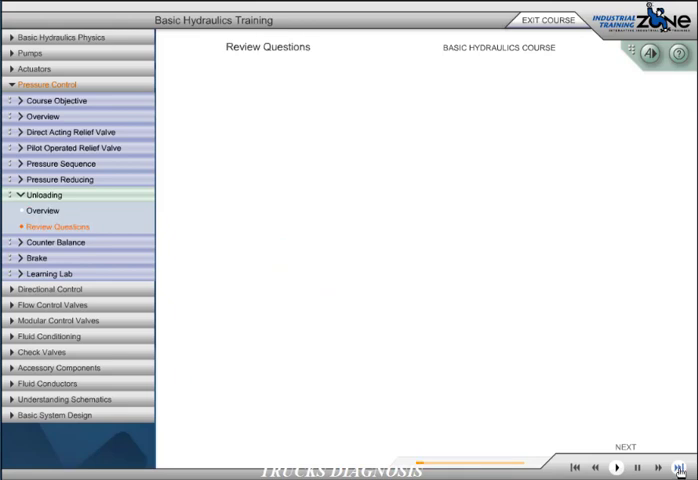